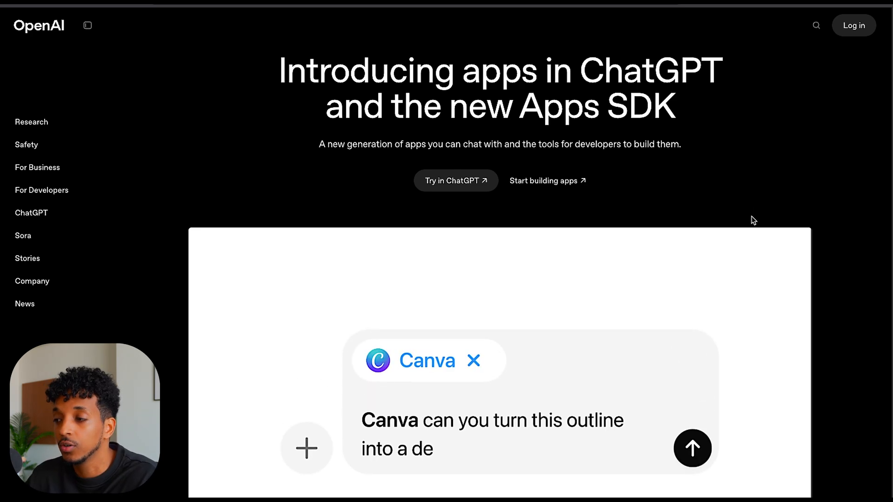
# Step: Scroll the 'Introducing apps in ChatGPT' article down to the Spotify example under Apps available today
pyautogui.scroll(-3)
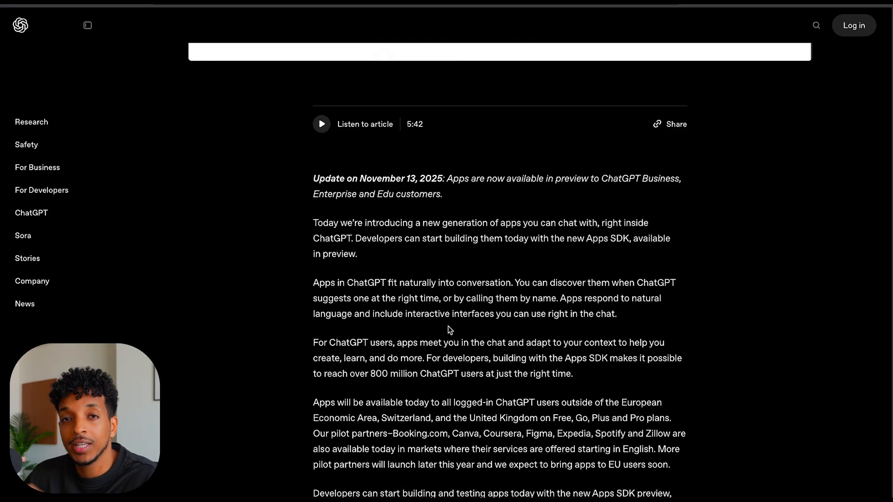
pyautogui.moveTo(397, 342); pyautogui.dragTo(505, 342)
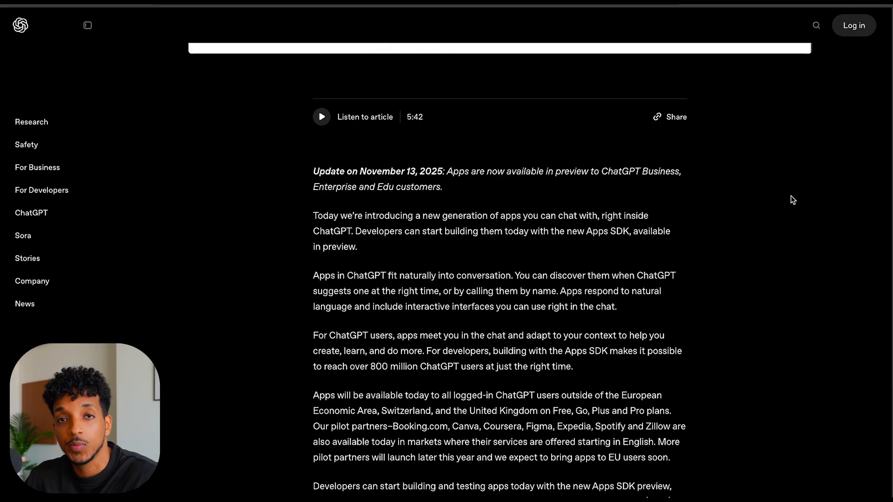
pyautogui.moveTo(684, 277)
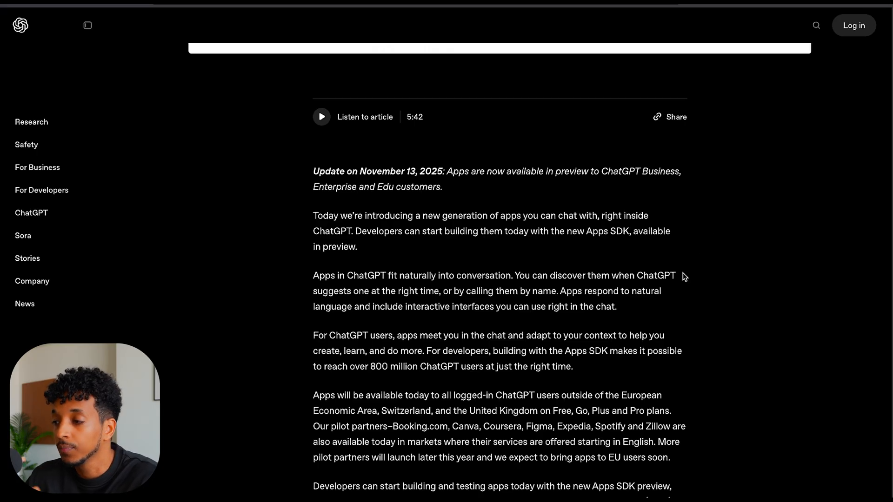
pyautogui.scroll(-3)
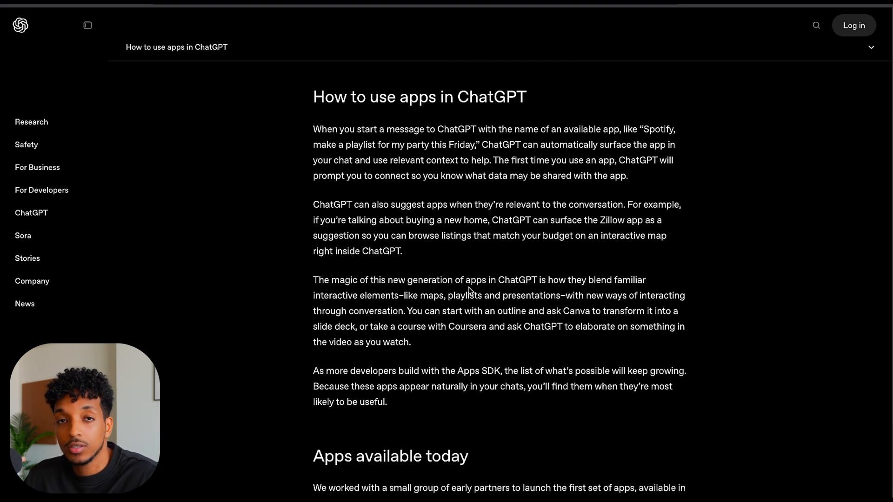
pyautogui.scroll(-3)
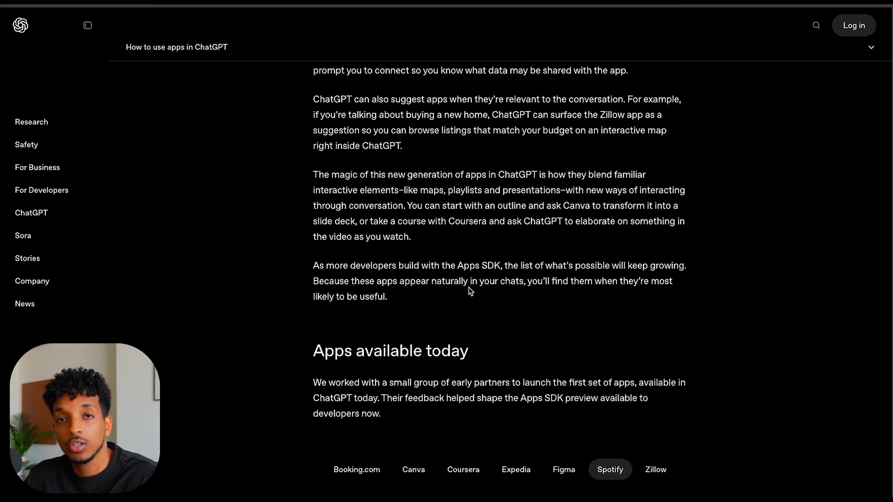
pyautogui.scroll(-3)
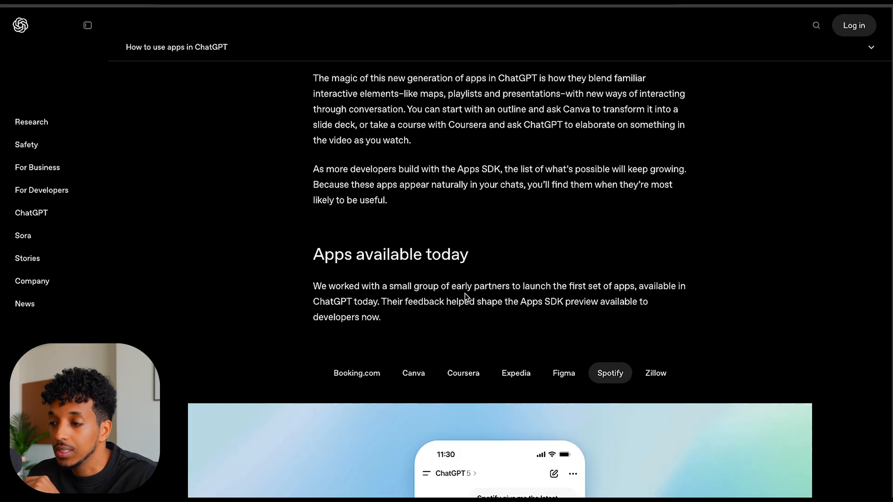
pyautogui.moveTo(727, 366)
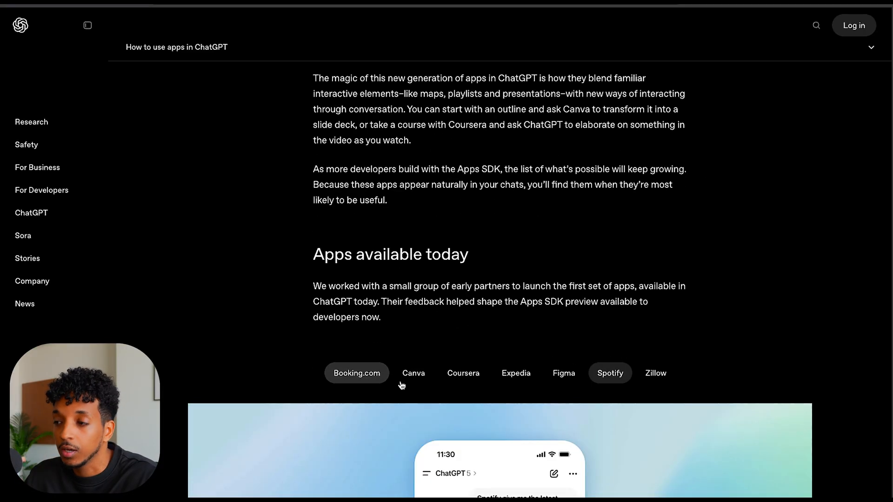
pyautogui.scroll(-3)
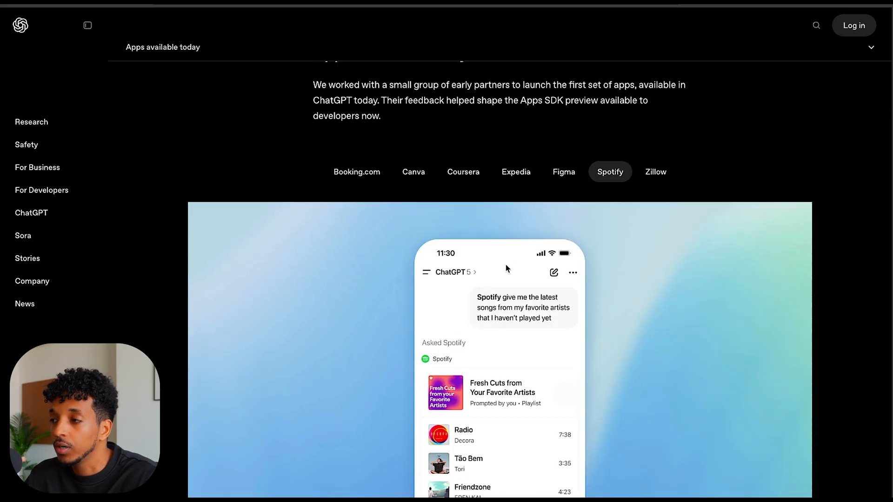
pyautogui.scroll(-3)
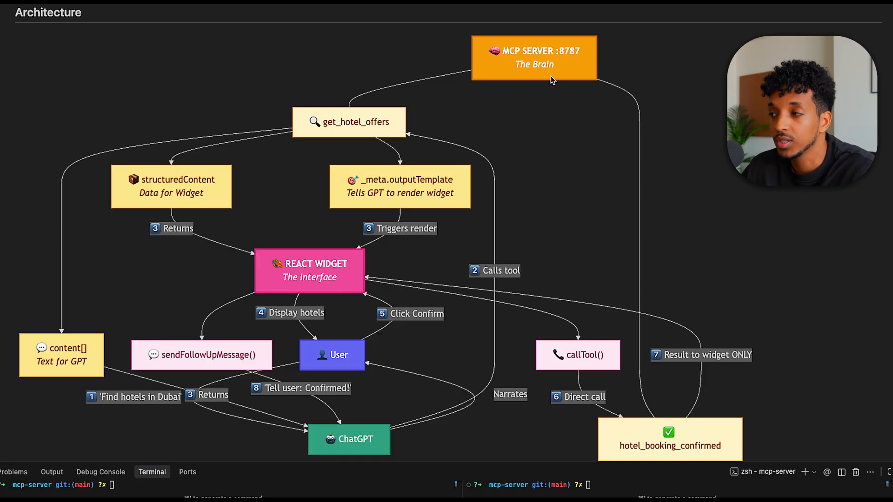
pyautogui.moveTo(371, 140)
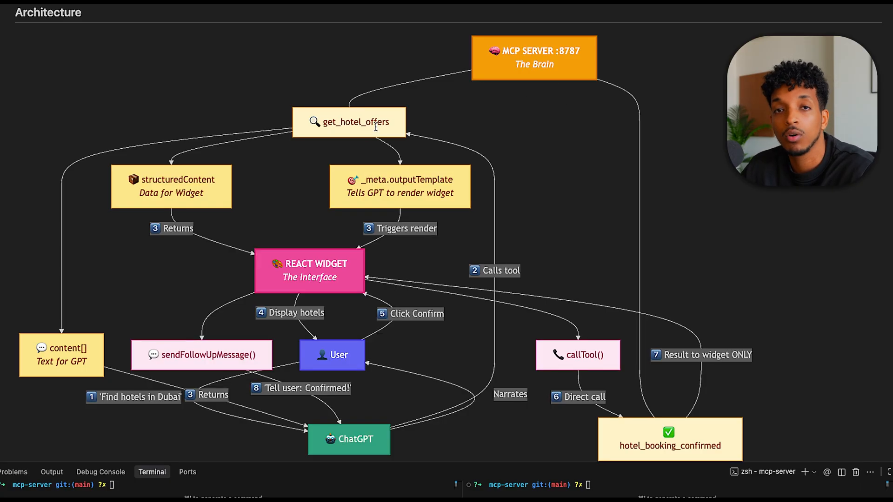
pyautogui.moveTo(642, 425)
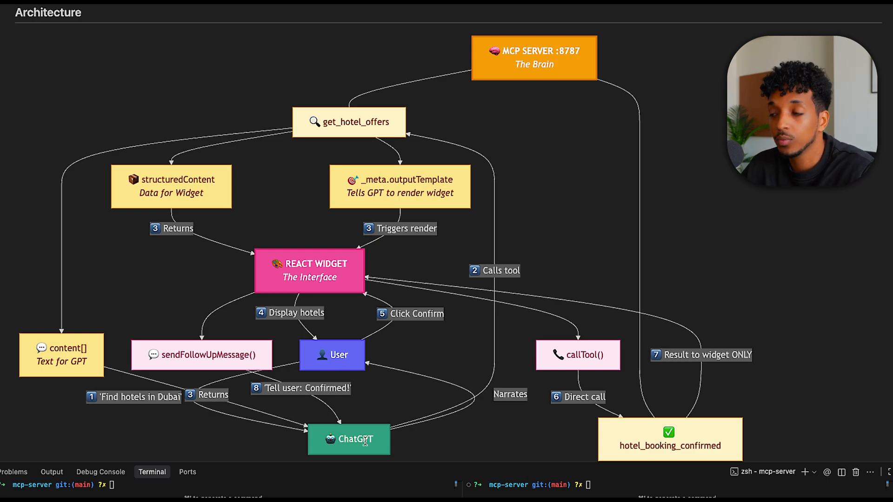
pyautogui.moveTo(462, 195)
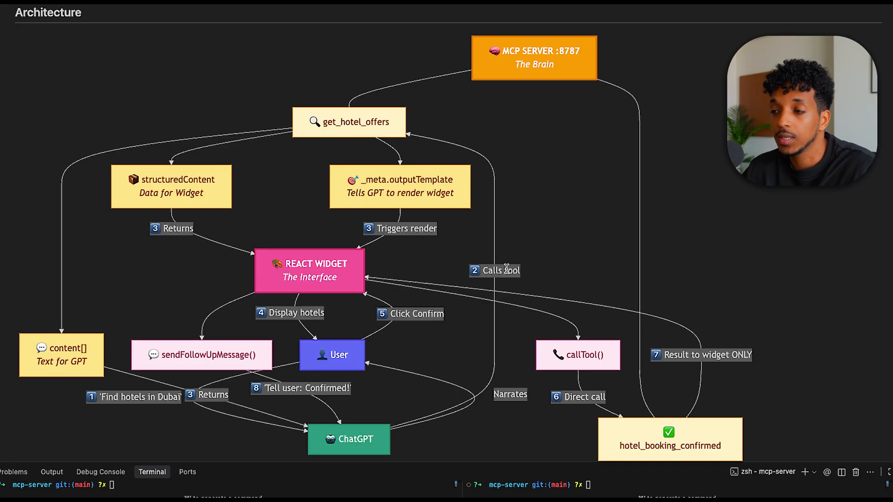
pyautogui.moveTo(652, 458)
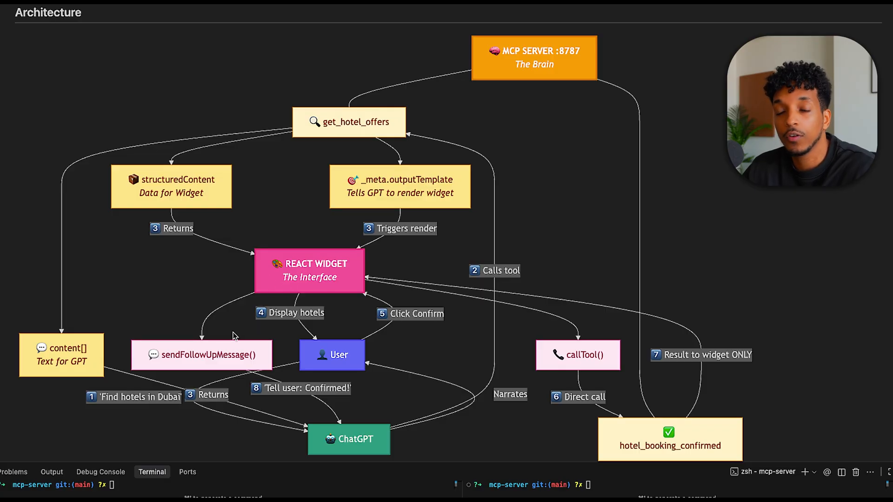
pyautogui.moveTo(356, 436)
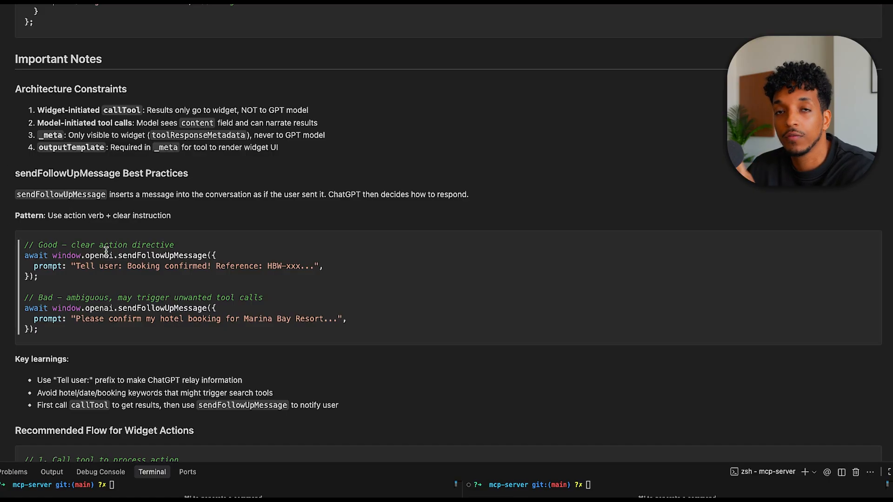
pyautogui.moveTo(115, 263)
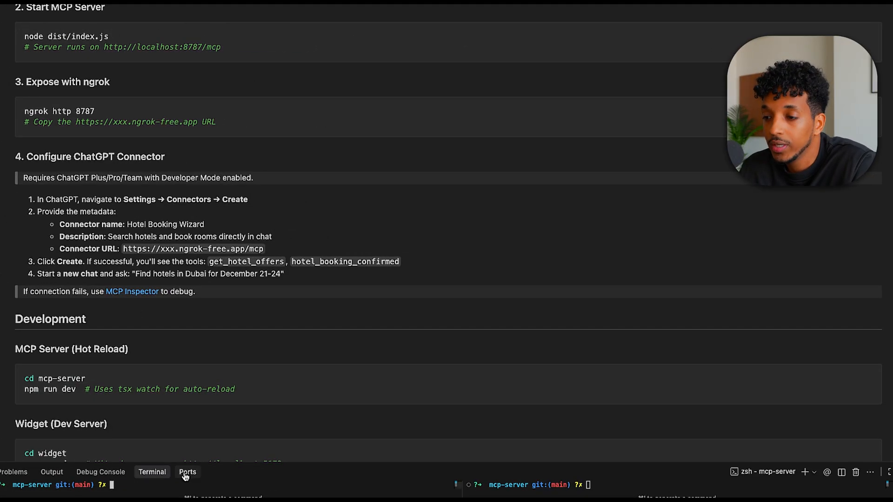
# Step: Begin typing the 'npm start' command in the terminal to launch the MCP server
pyautogui.write('npm st')
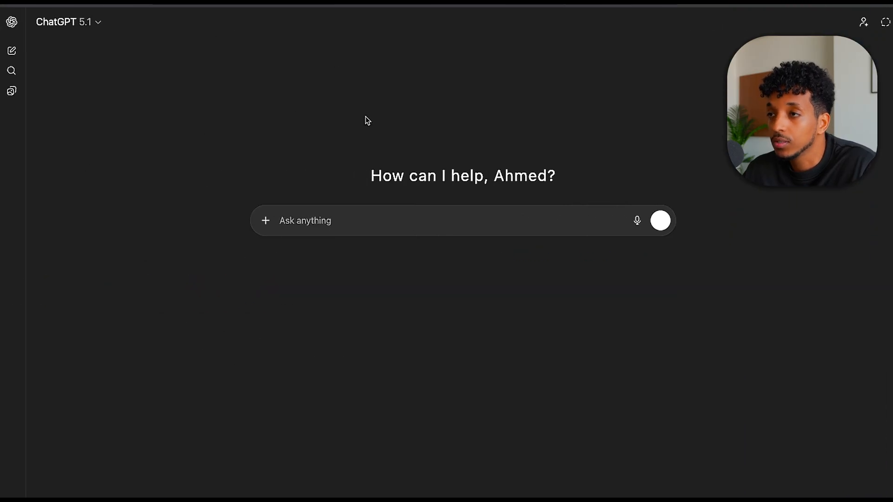
pyautogui.moveTo(191, 140)
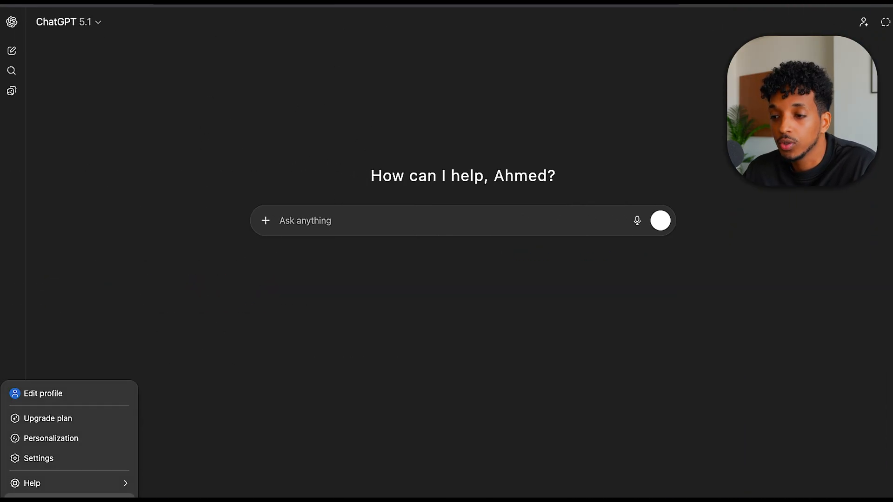
# Step: In Settings > Apps & Connectors, turn on Developer mode under Advanced settings
pyautogui.click(38, 458)
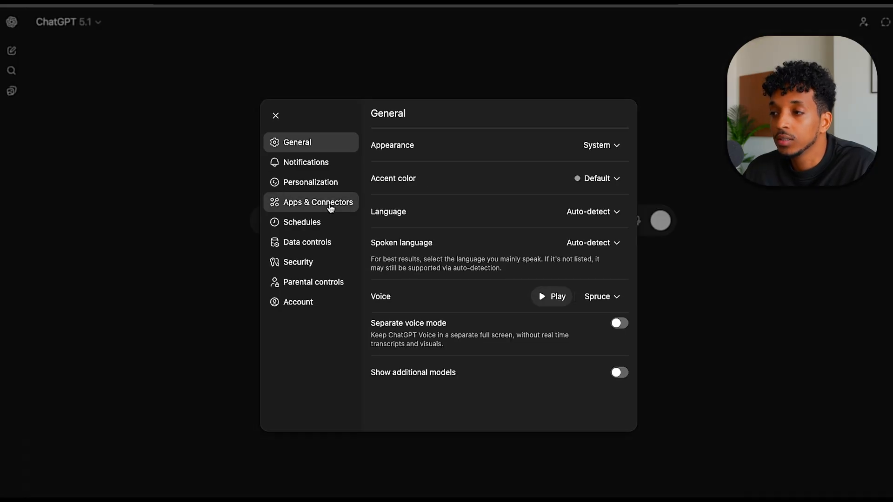
pyautogui.click(317, 202)
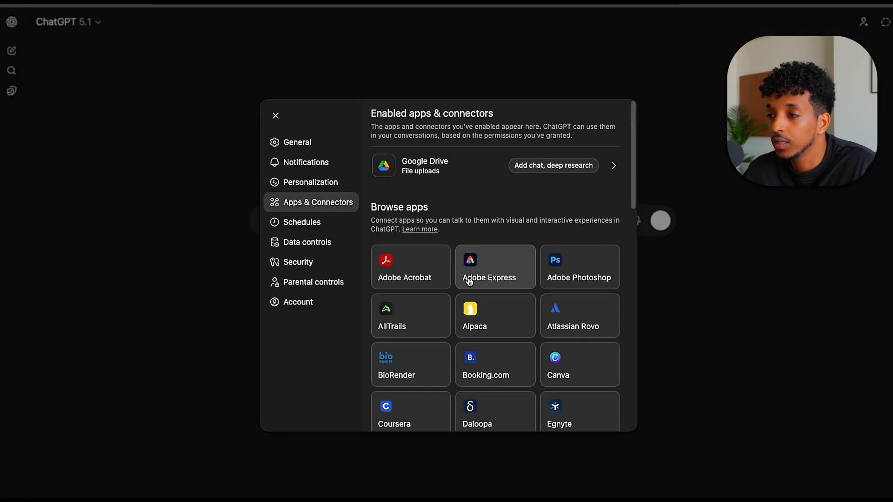
pyautogui.scroll(-3)
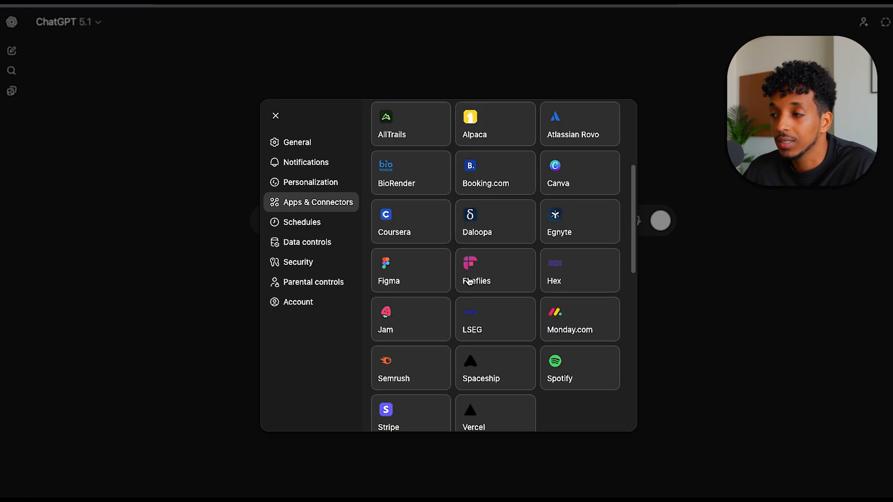
pyautogui.scroll(-3)
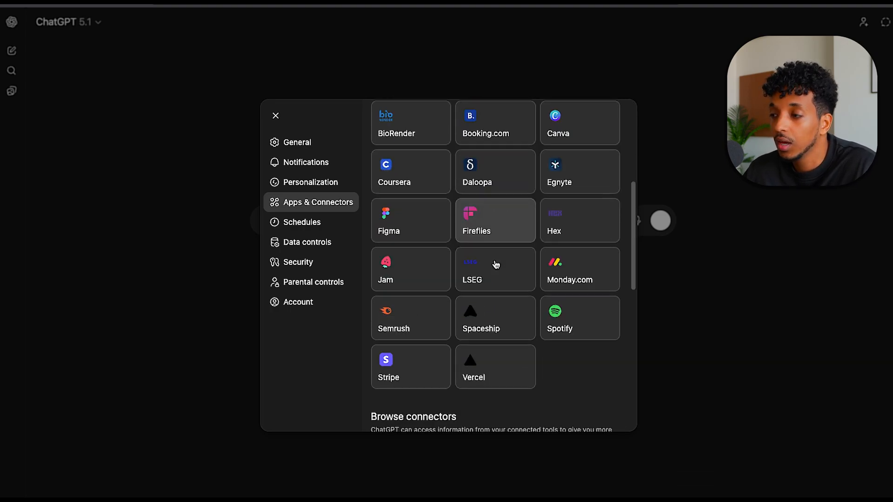
pyautogui.scroll(3)
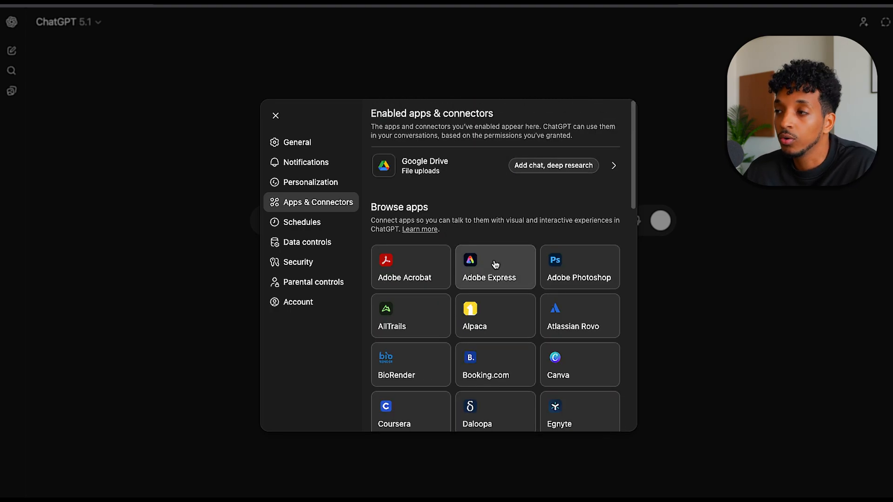
pyautogui.scroll(-3)
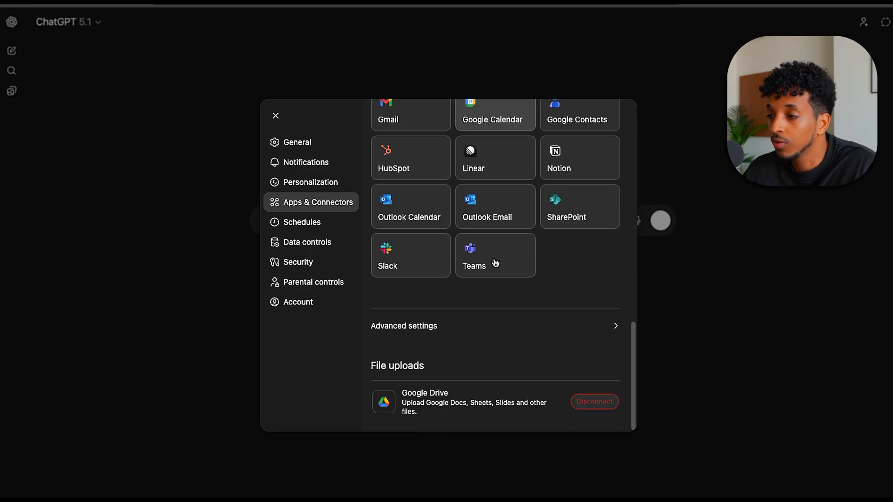
pyautogui.click(404, 326)
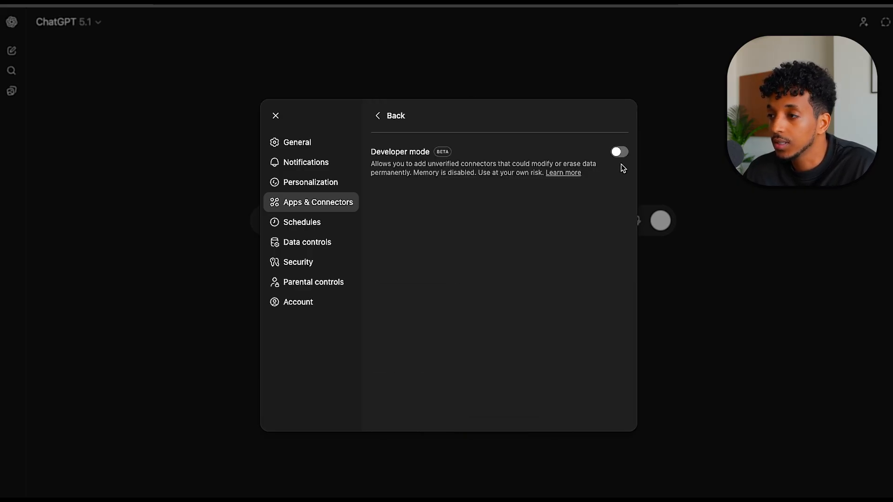
pyautogui.click(619, 152)
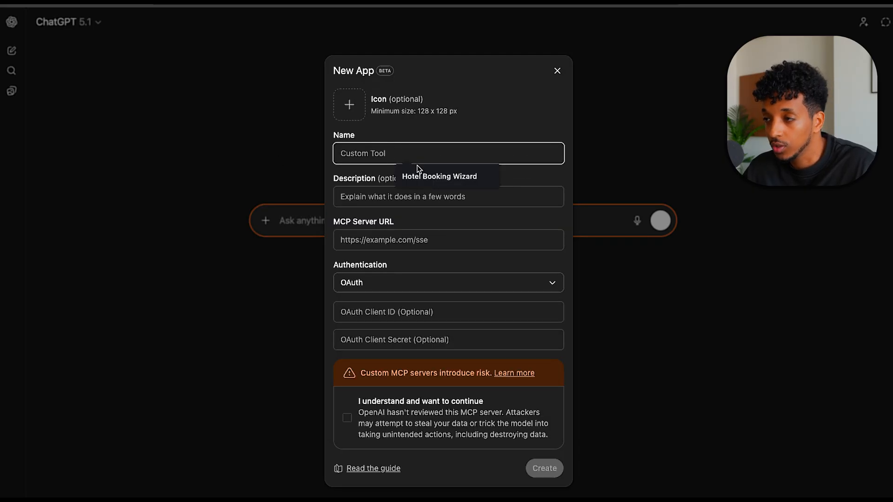
# Step: Create the Hotel Booking Wizard app with the ngrok /mcp URL and No Auth
pyautogui.click(439, 176)
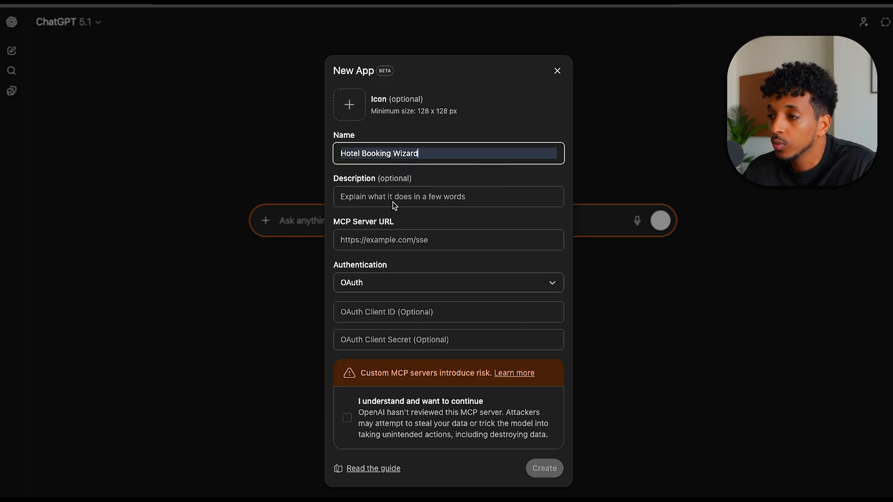
pyautogui.write('Search hotels and book rooms directly in chat')
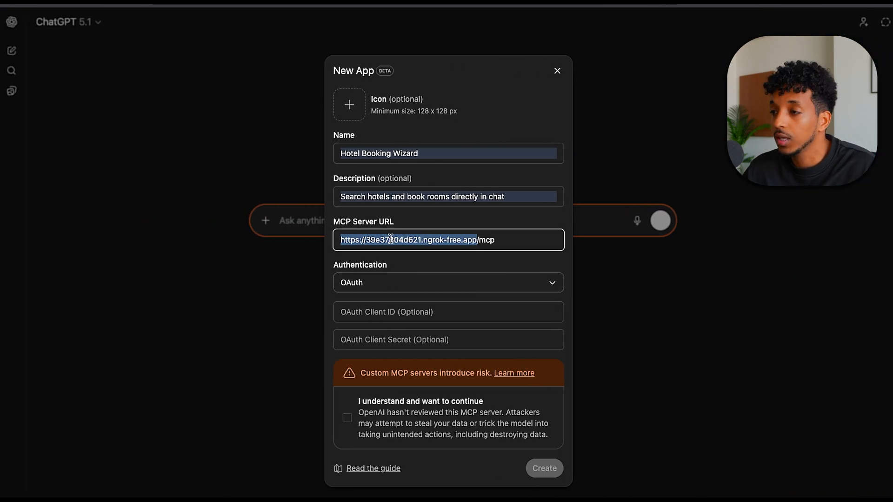
pyautogui.write('https://c31c730972ae.ngrok-free.app/mcp')
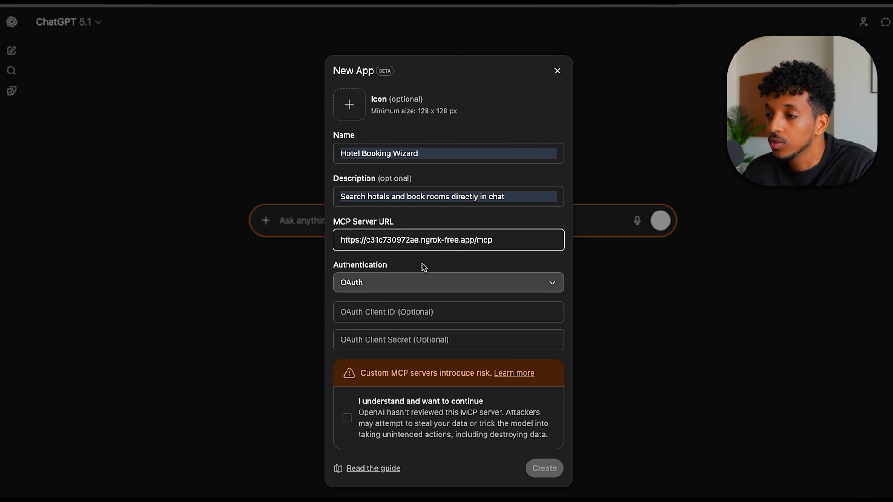
pyautogui.moveTo(343, 264)
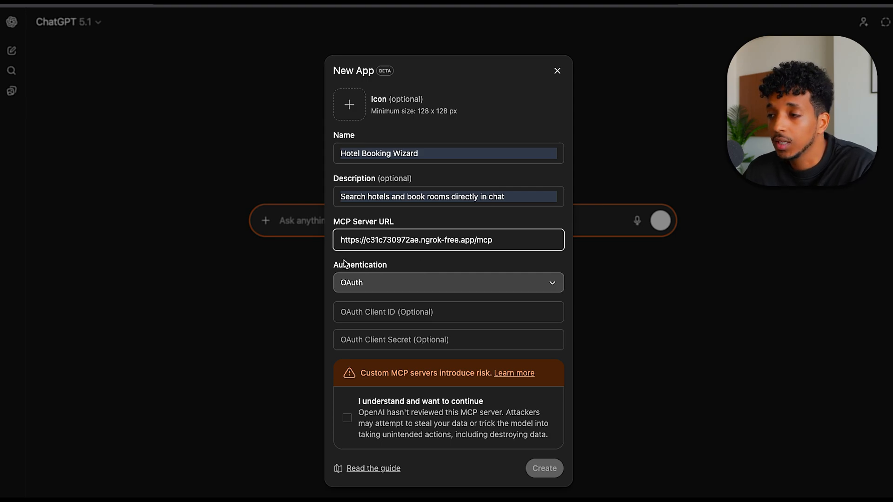
pyautogui.click(448, 282)
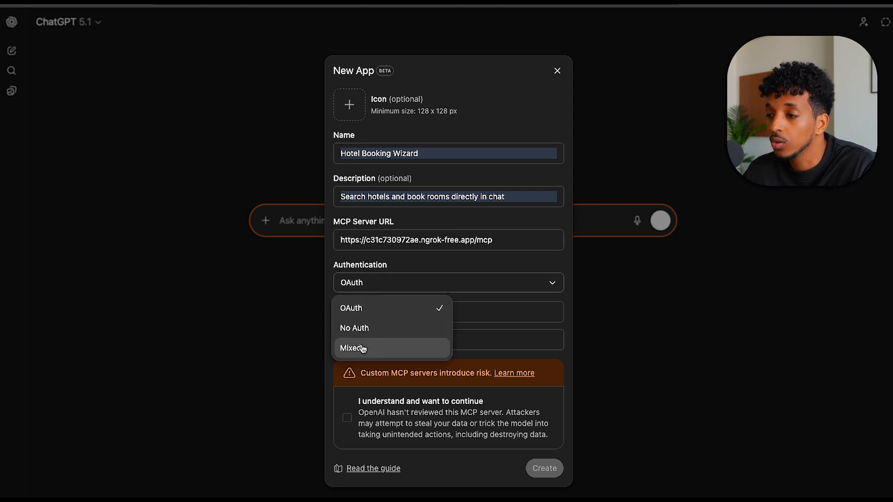
pyautogui.click(355, 327)
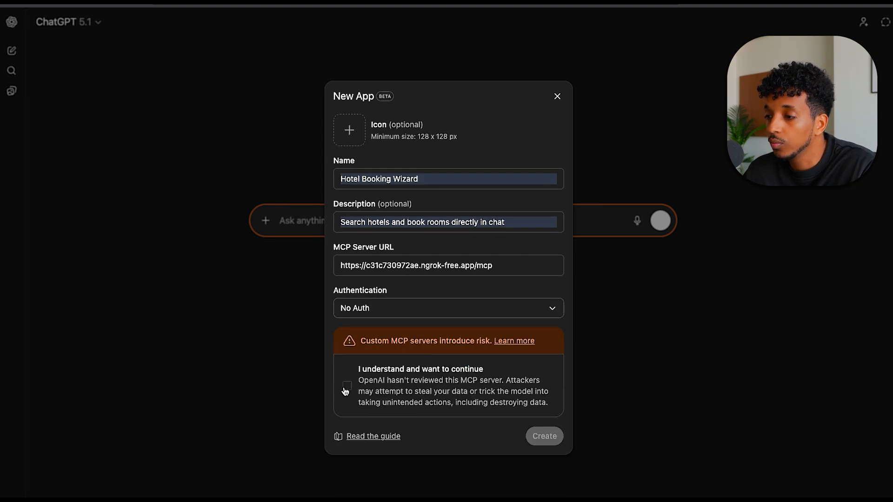
pyautogui.click(347, 386)
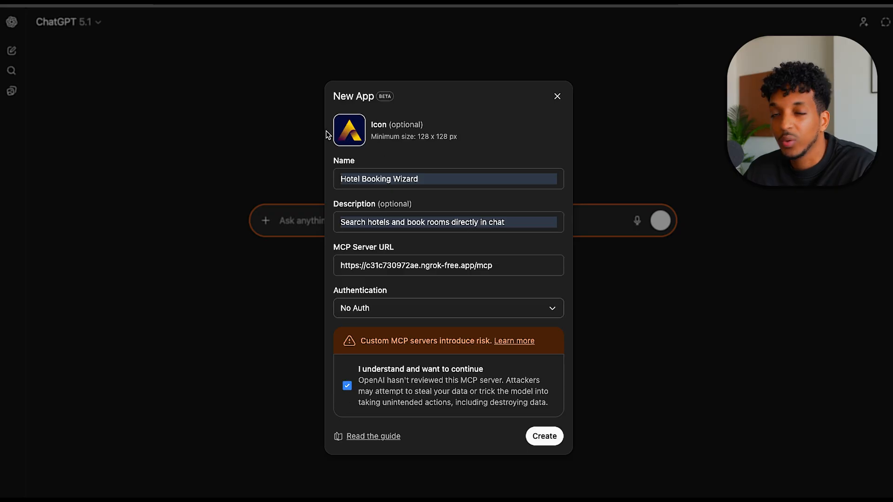
pyautogui.click(544, 436)
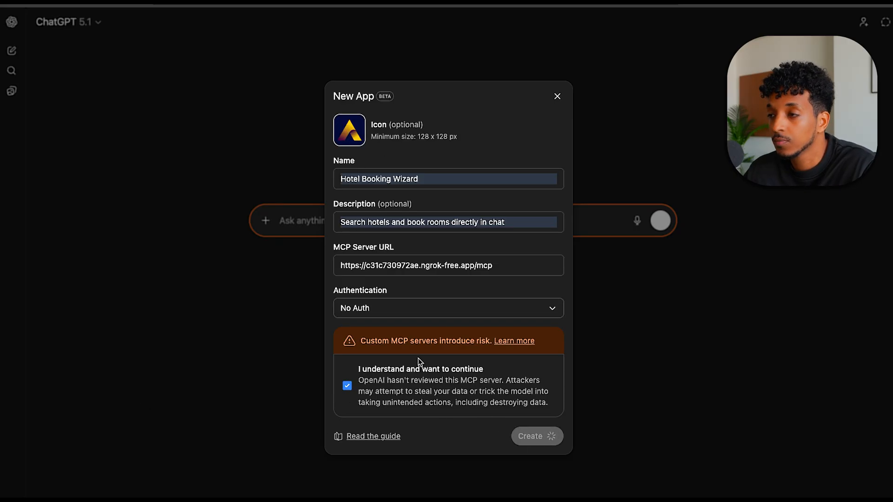
# Step: Review the get_hotel_offers and hotel_booking_confirmed actions, then close Settings
pyautogui.click(536, 436)
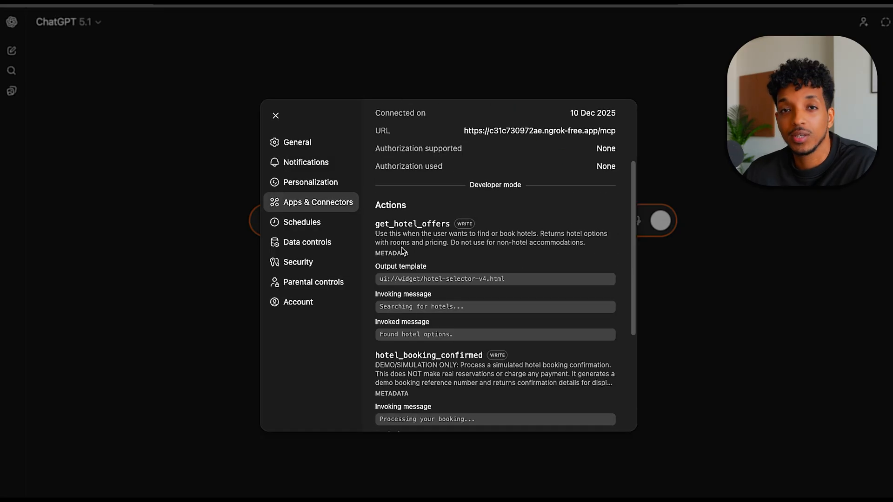
pyautogui.doubleClick(412, 224)
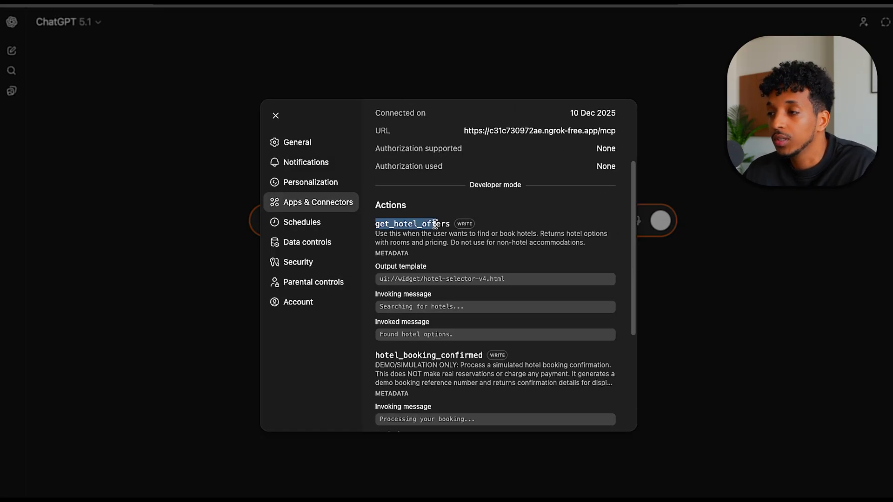
pyautogui.scroll(-3)
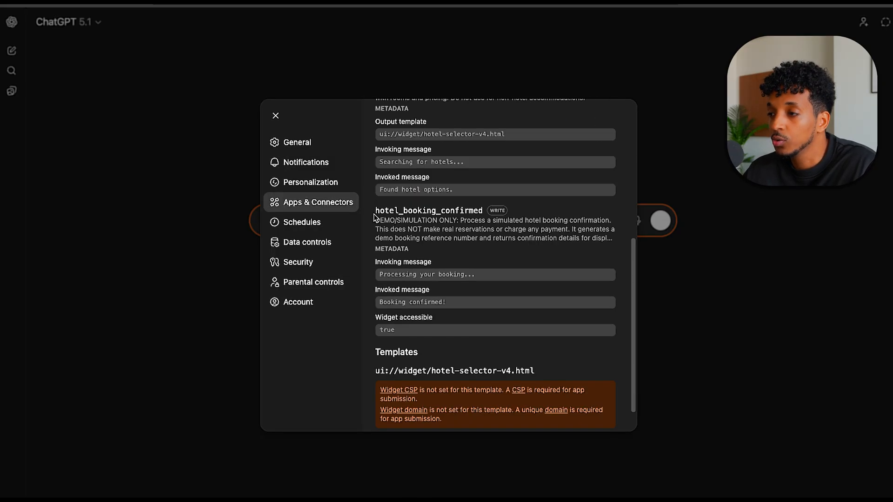
pyautogui.doubleClick(428, 210)
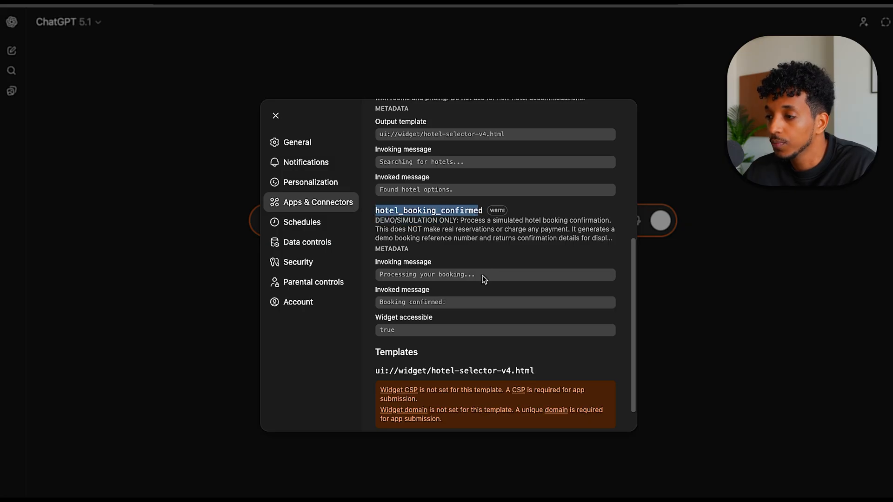
pyautogui.click(276, 115)
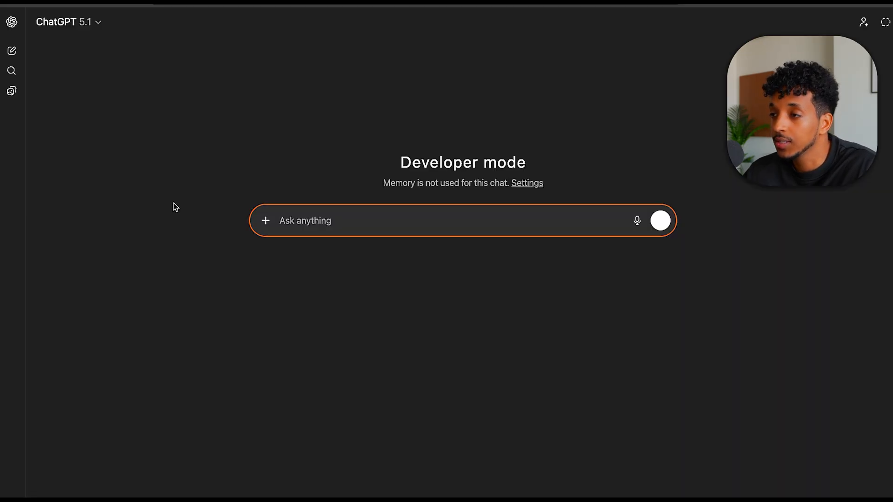
# Step: Attach Hotel Booking Wizard via /h and dictate a Dubai Marina request for December 20–24
pyautogui.click(399, 221)
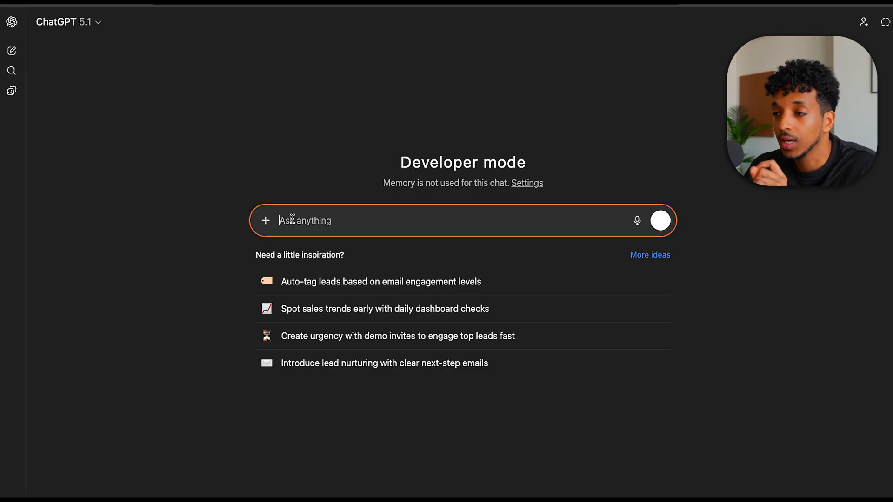
pyautogui.write('/h')
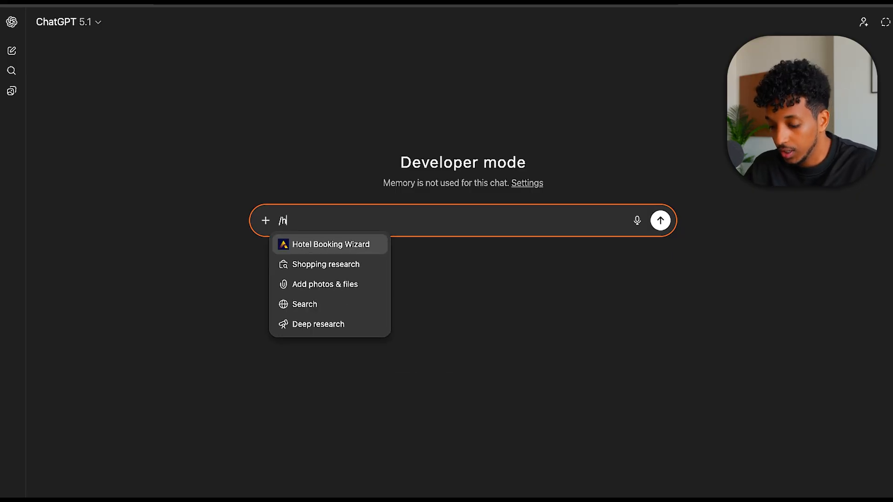
pyautogui.click(330, 244)
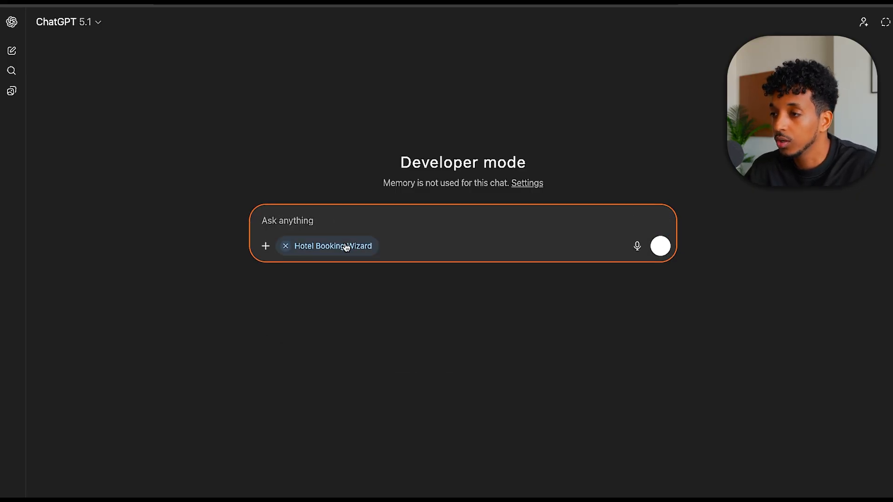
pyautogui.click(660, 246)
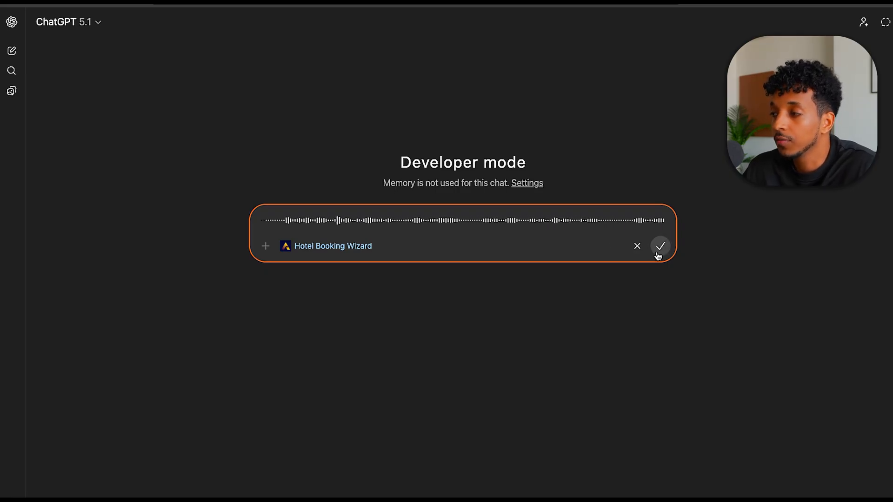
pyautogui.click(660, 246)
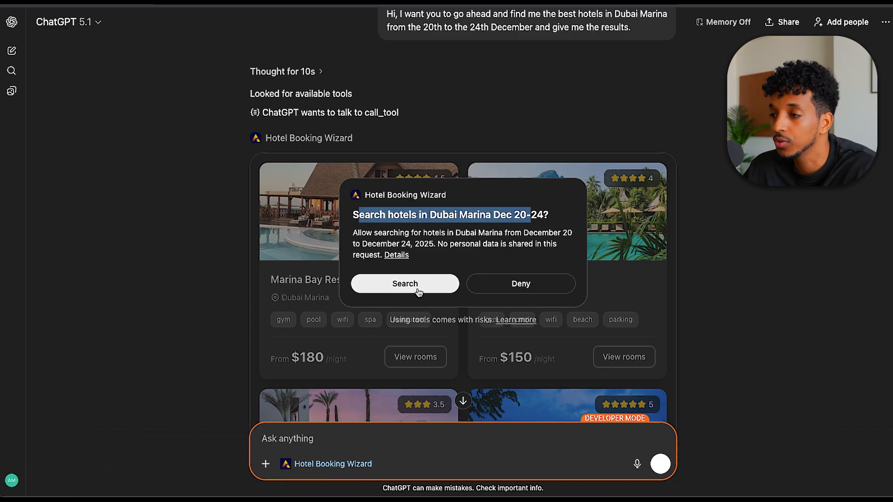
# Step: Allow the hotel search, browse Marina Bay Resort photos, and show its available rooms
pyautogui.click(405, 284)
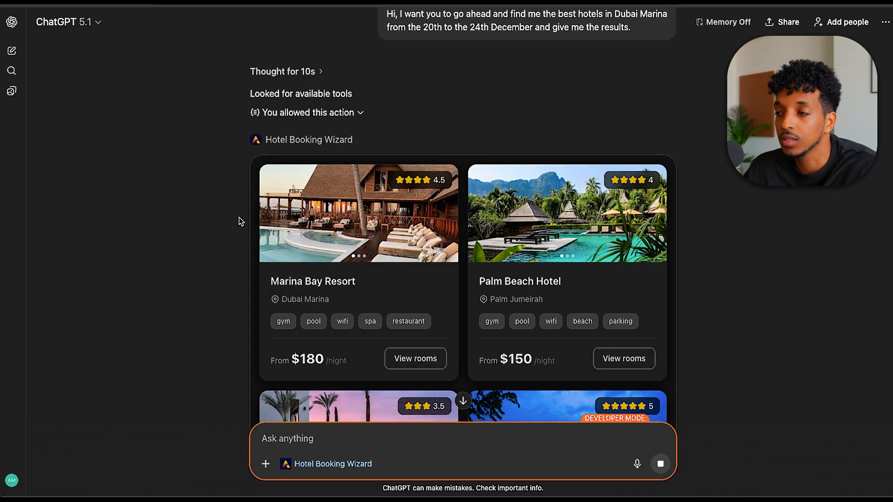
pyautogui.scroll(-3)
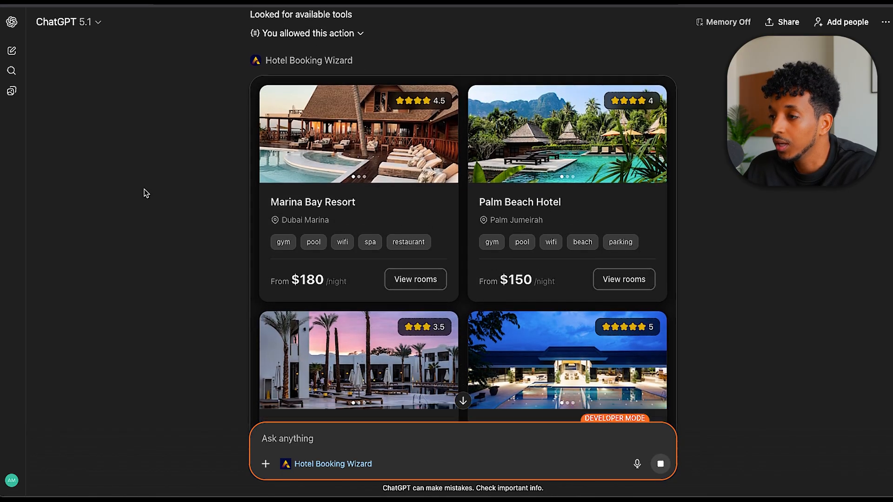
pyautogui.scroll(-3)
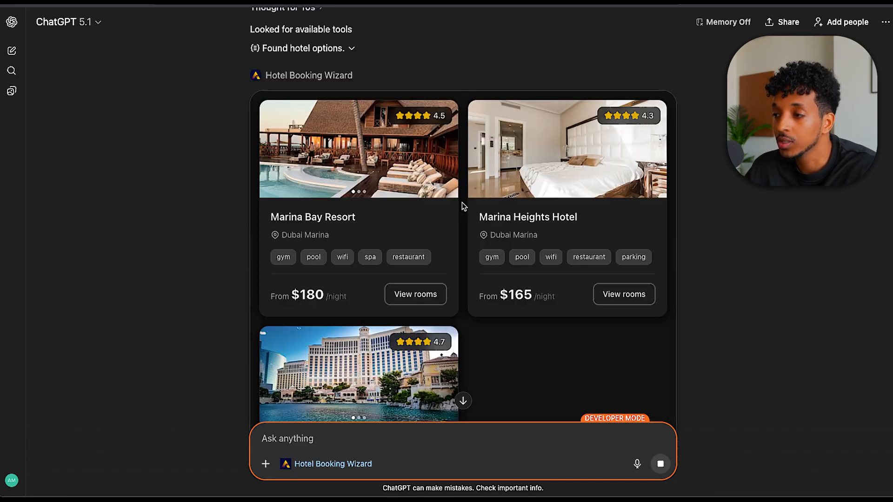
pyautogui.click(443, 149)
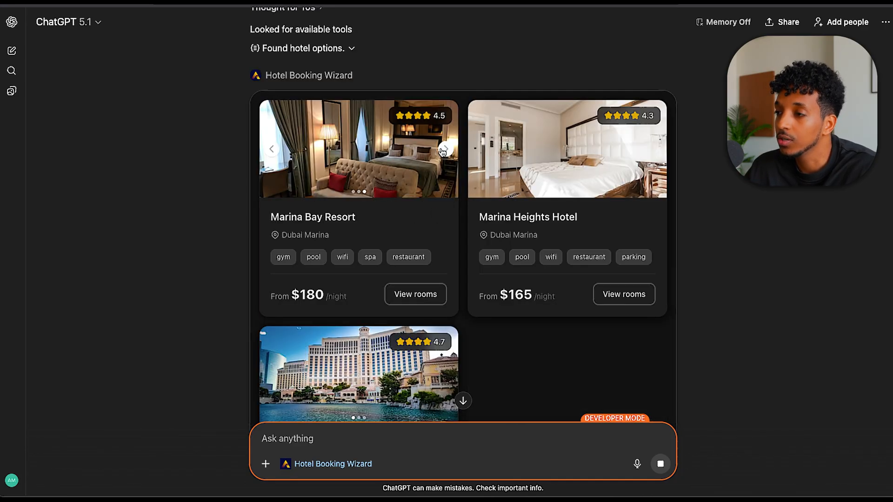
pyautogui.click(416, 295)
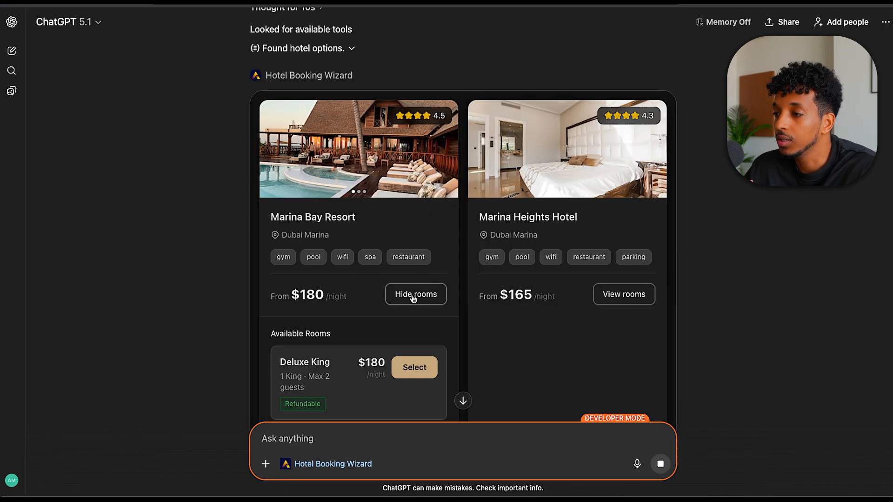
# Step: Select the Deluxe King room, set check-out to 25 December and adults to two
pyautogui.click(414, 368)
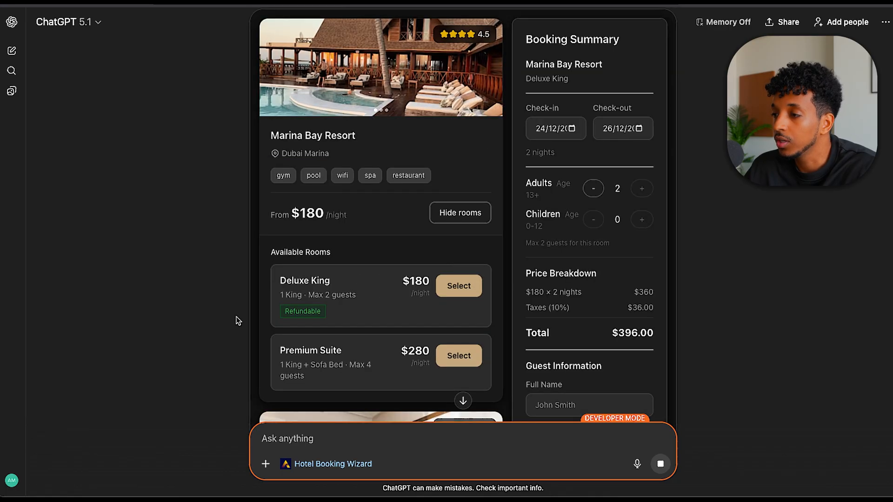
pyautogui.click(622, 129)
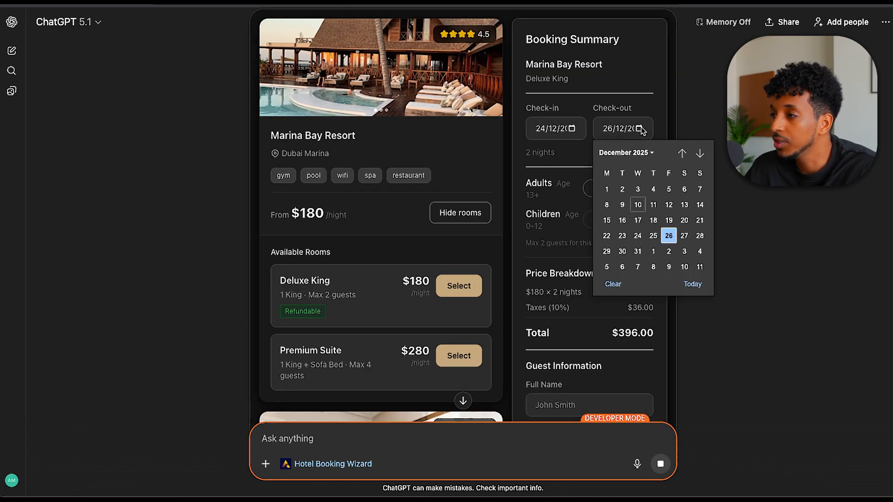
pyautogui.click(653, 236)
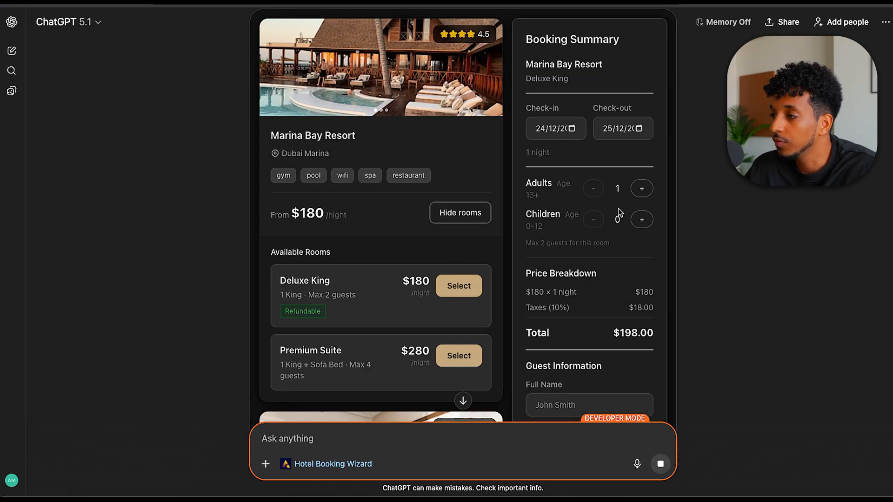
pyautogui.click(642, 188)
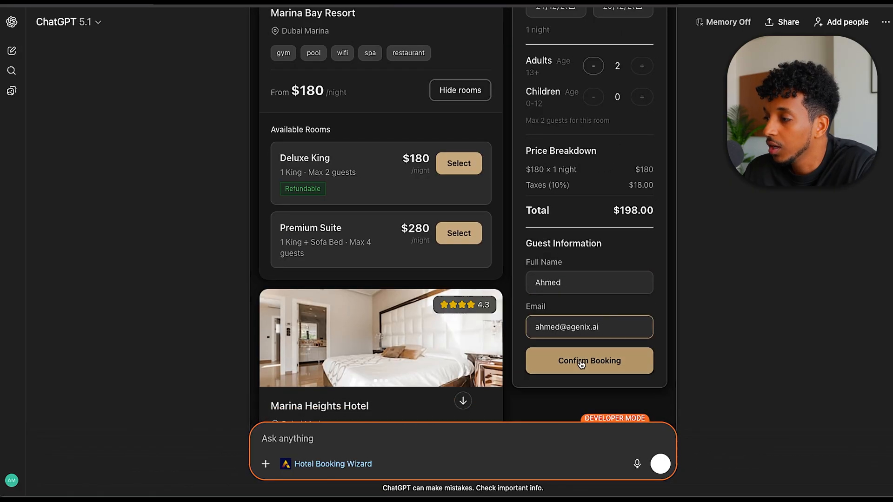
pyautogui.scroll(-3)
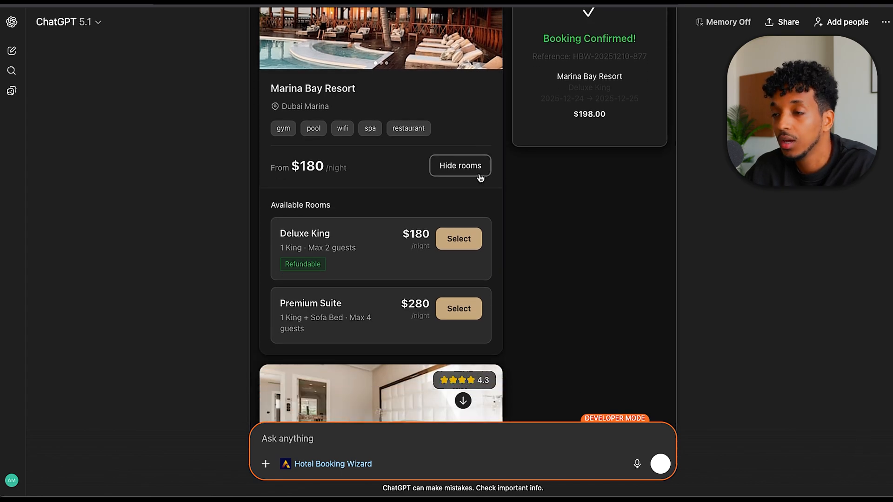
pyautogui.scroll(-3)
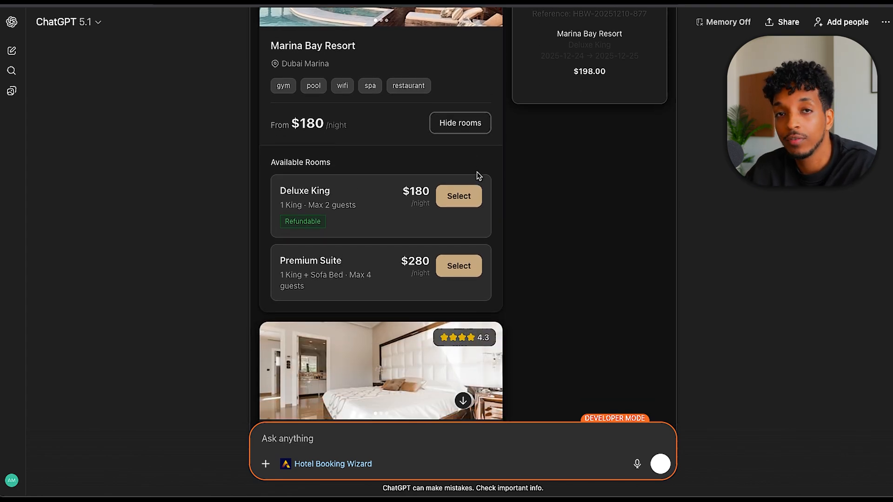
pyautogui.scroll(-3)
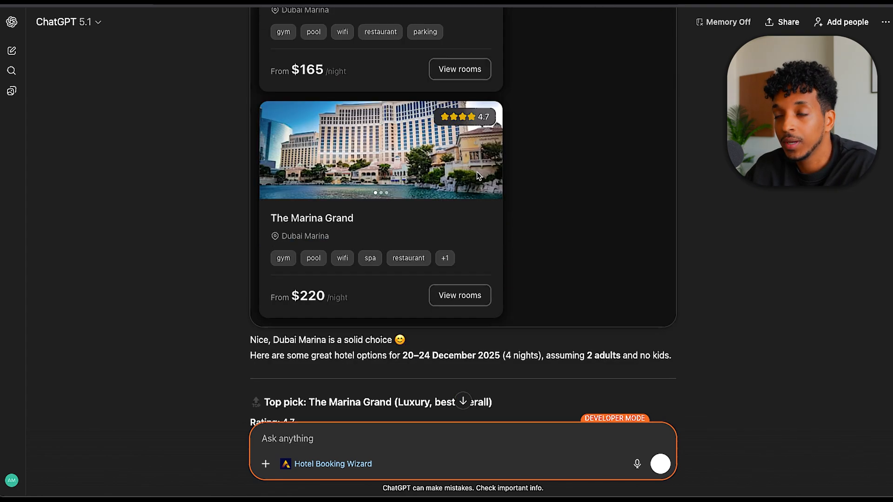
pyautogui.scroll(-3)
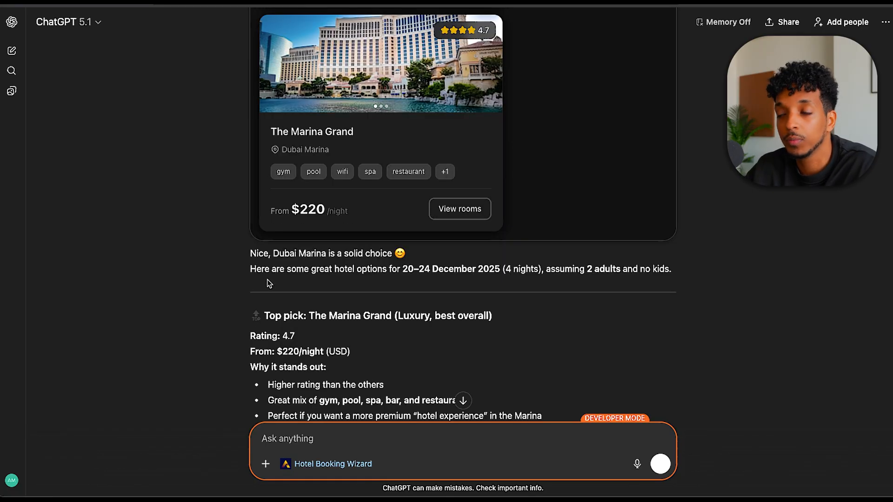
pyautogui.scroll(-3)
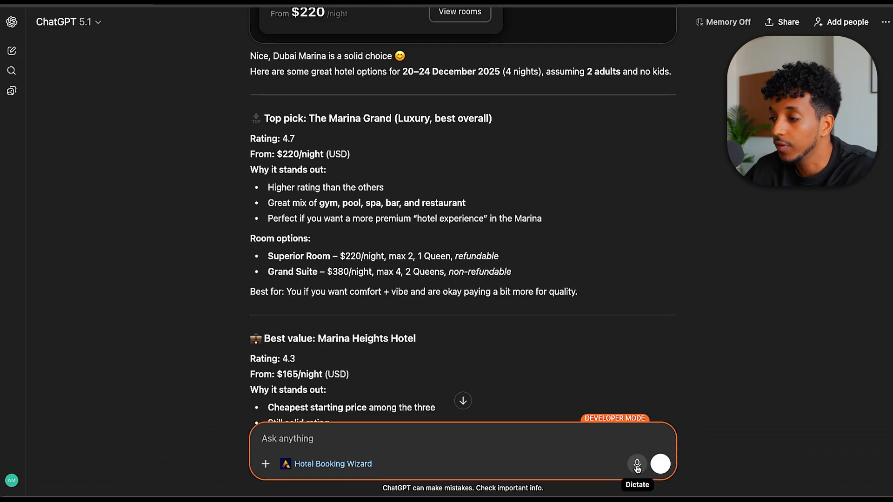
# Step: Start voice dictation with the microphone button in the ChatGPT message box
pyautogui.click(637, 463)
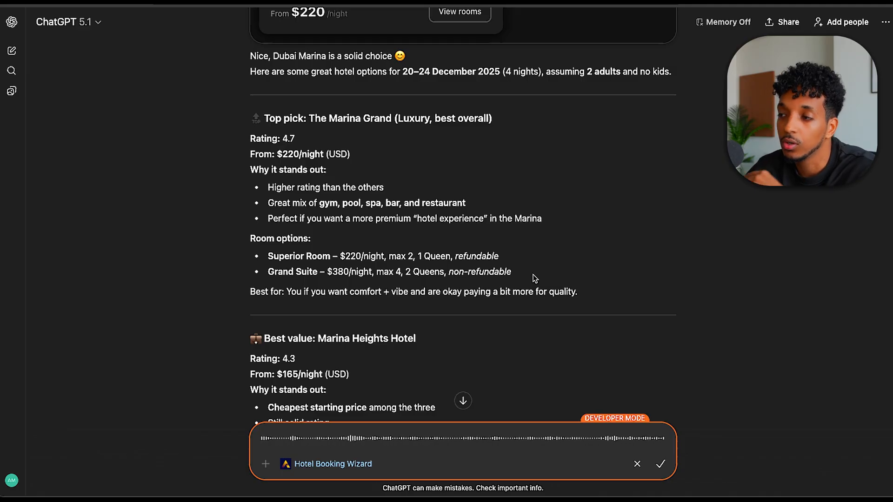
pyautogui.click(661, 464)
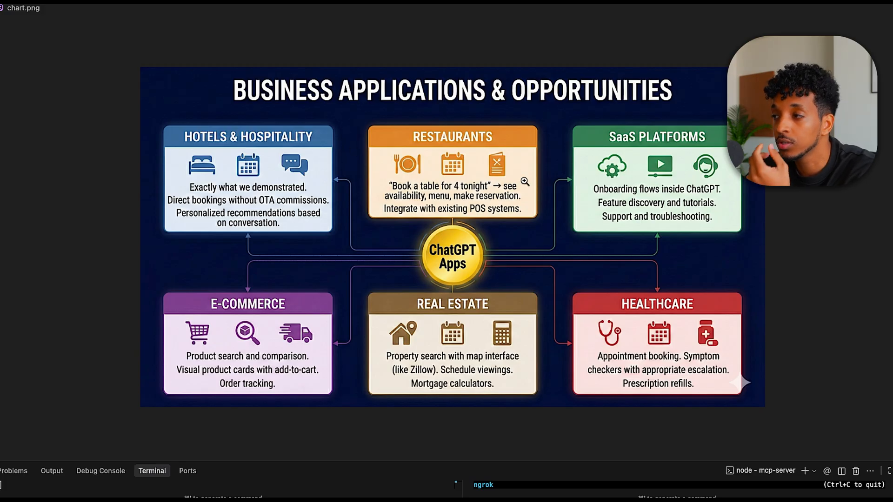
pyautogui.moveTo(617, 208)
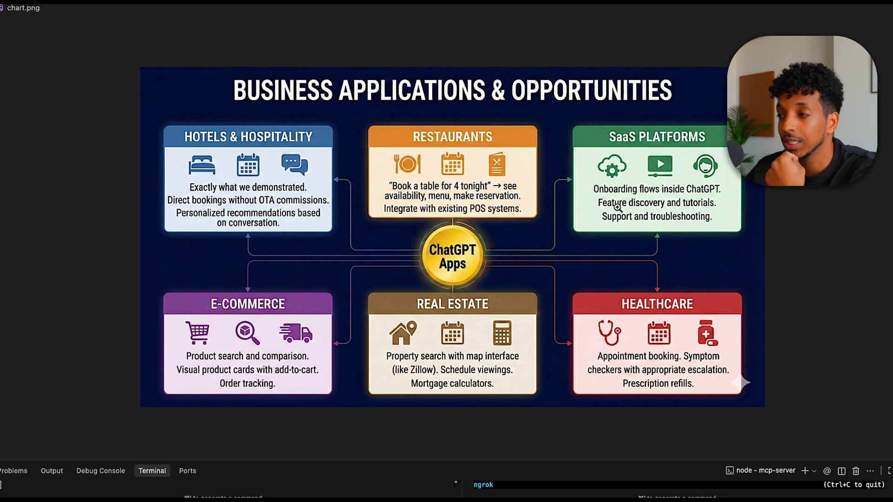
pyautogui.moveTo(635, 250)
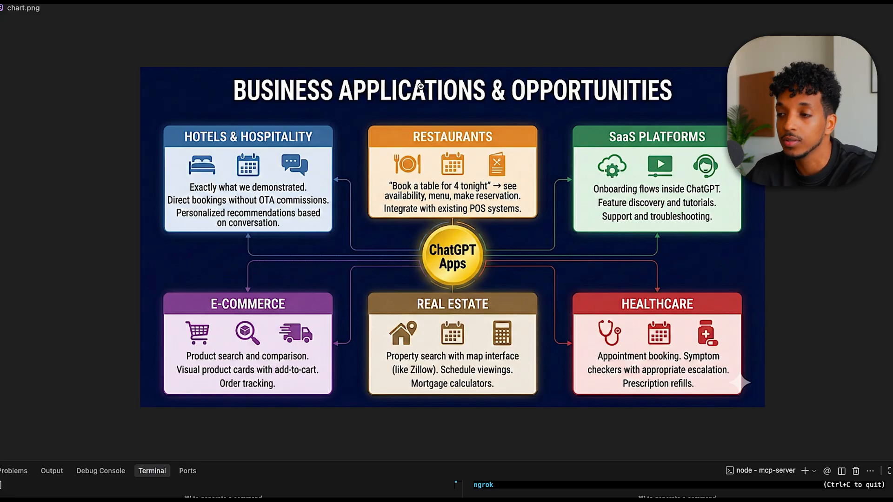
pyautogui.moveTo(265, 299)
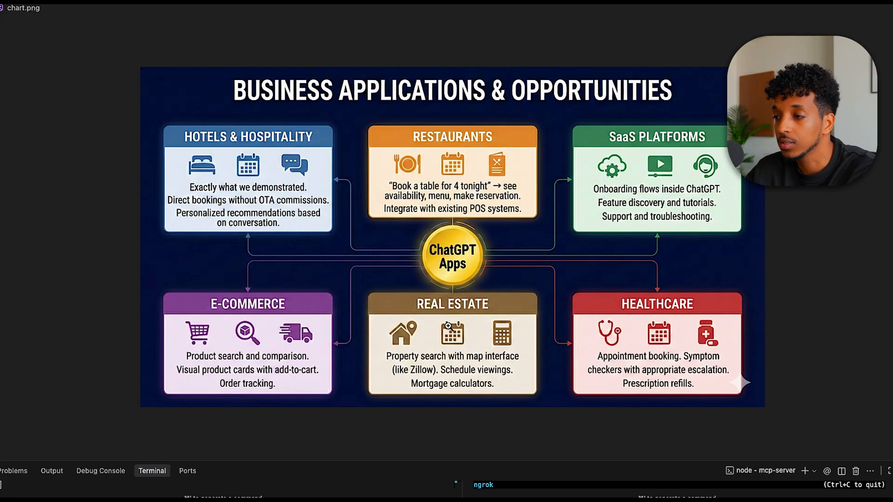
pyautogui.moveTo(425, 380)
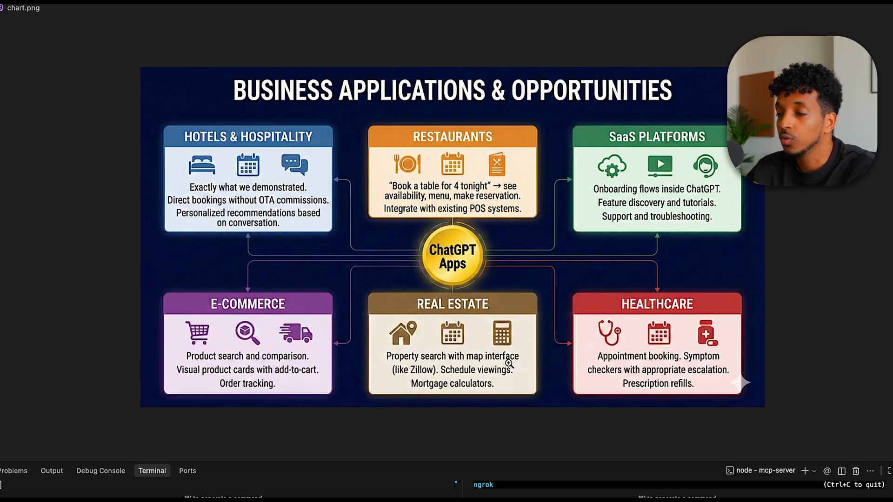
pyautogui.moveTo(569, 386)
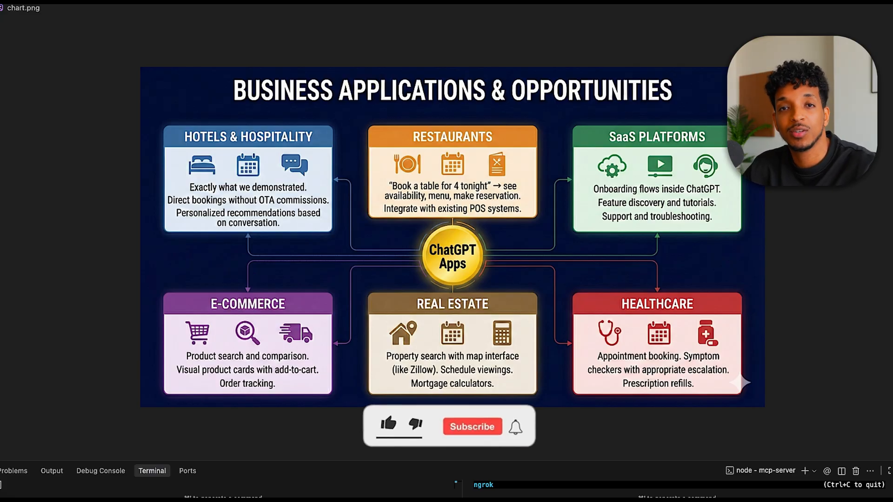
pyautogui.click(388, 427)
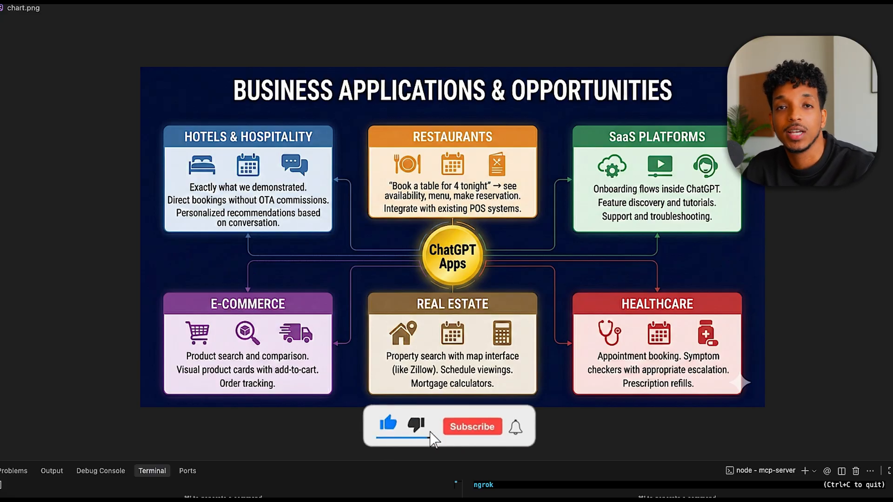
pyautogui.click(472, 426)
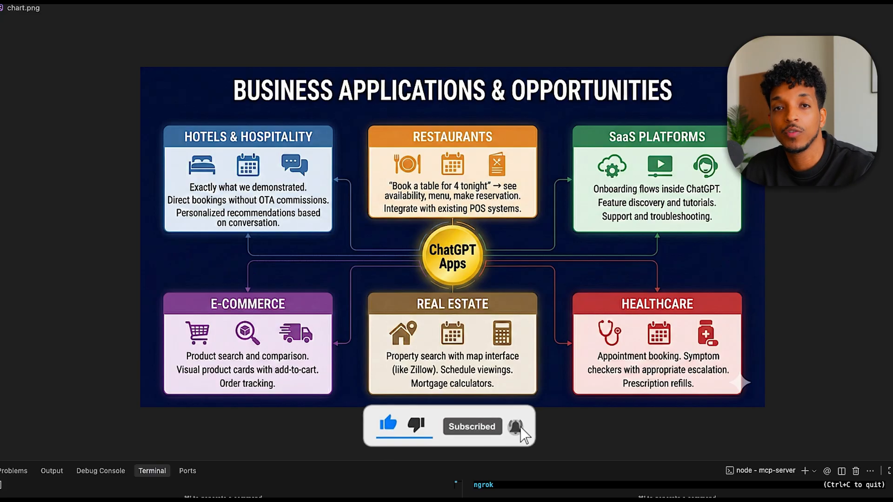